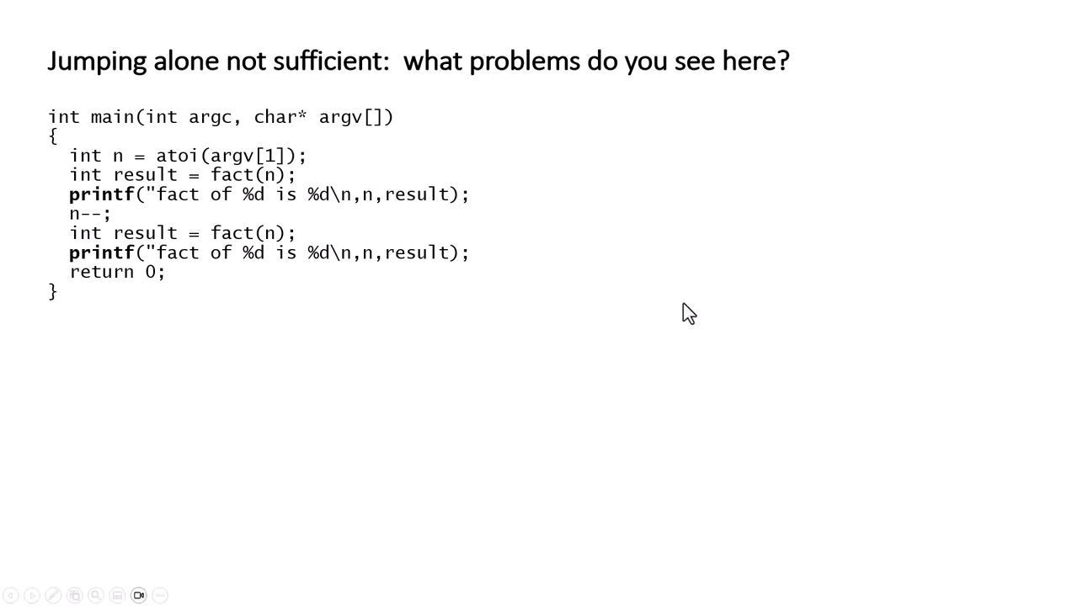
{"action": "mouse_move", "coordinate": [677, 306]}
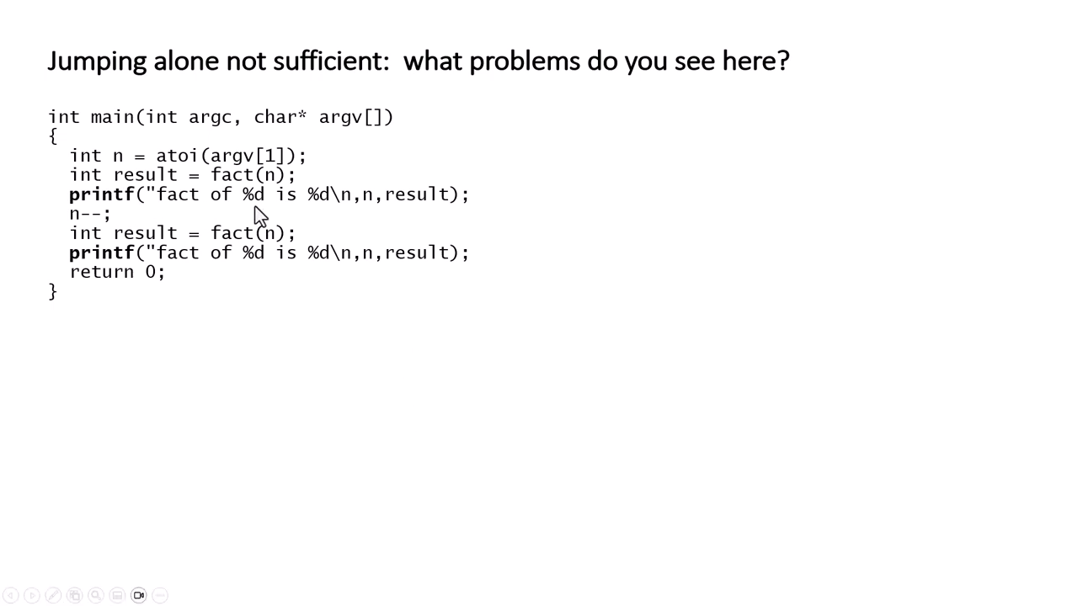
{"action": "mouse_move", "coordinate": [88, 237]}
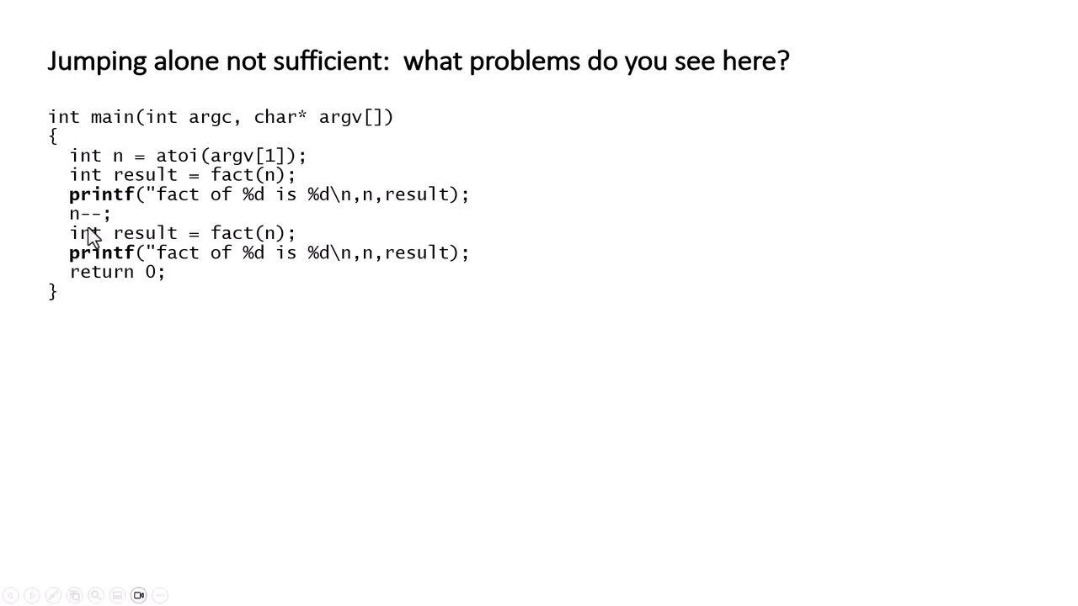
{"action": "mouse_move", "coordinate": [167, 244]}
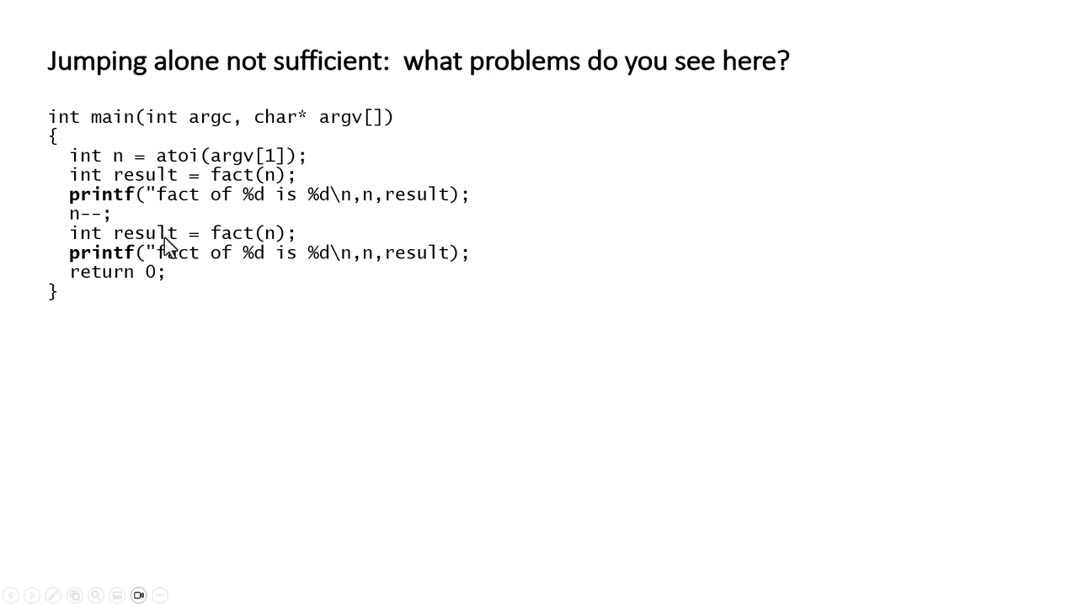
{"action": "mouse_move", "coordinate": [186, 242]}
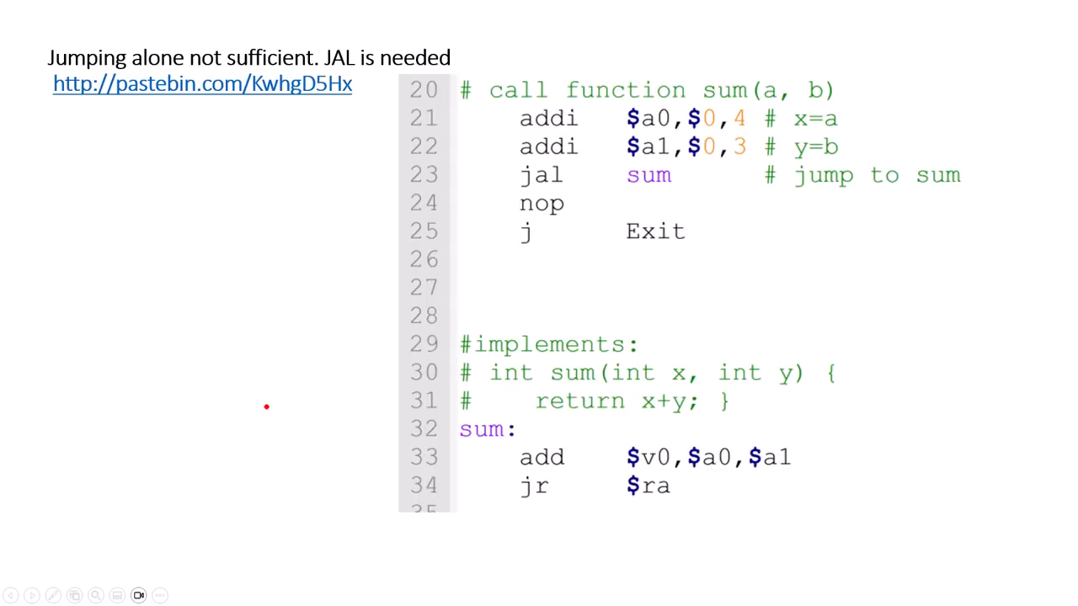
{"action": "mouse_move", "coordinate": [58, 515]}
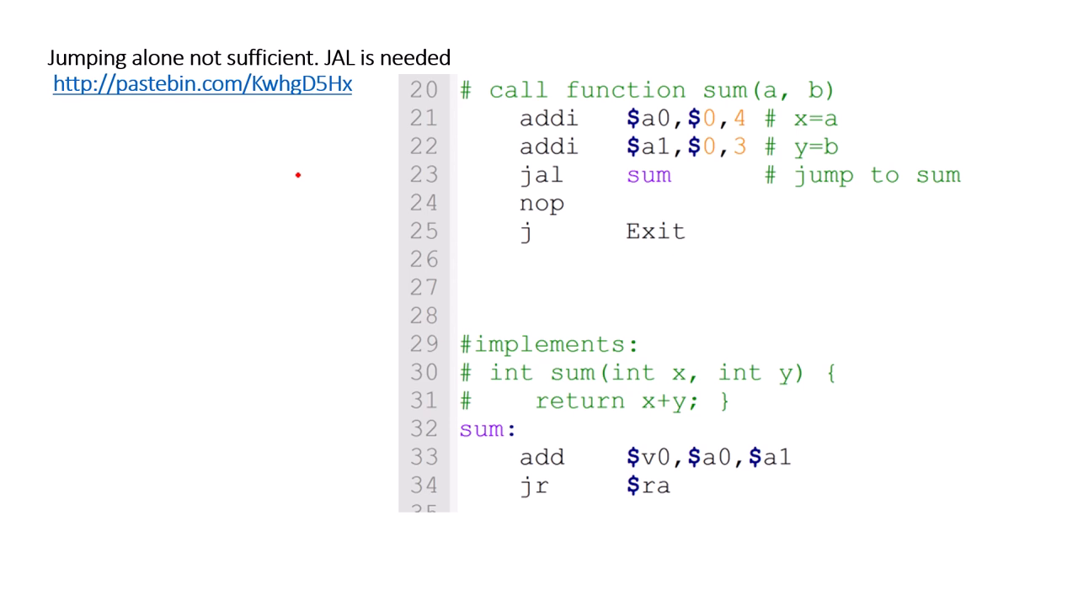
{"action": "mouse_move", "coordinate": [388, 246]}
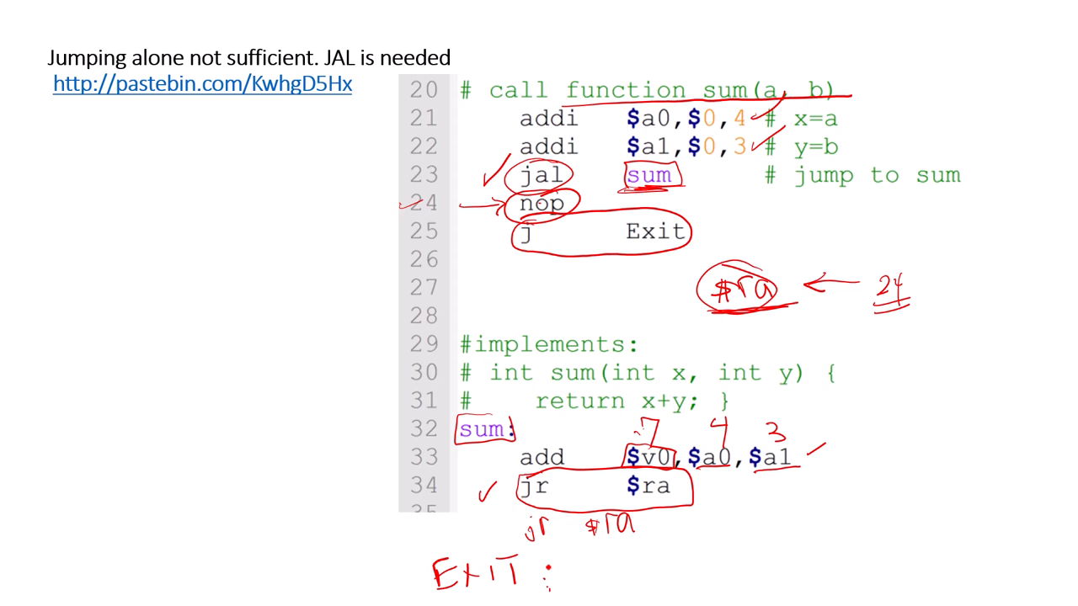
Circle in red the C sum comment and the sum label's add and jr lines
{"action": "left_click_drag", "start_coordinate": [413, 556], "coordinate": [548, 590]}
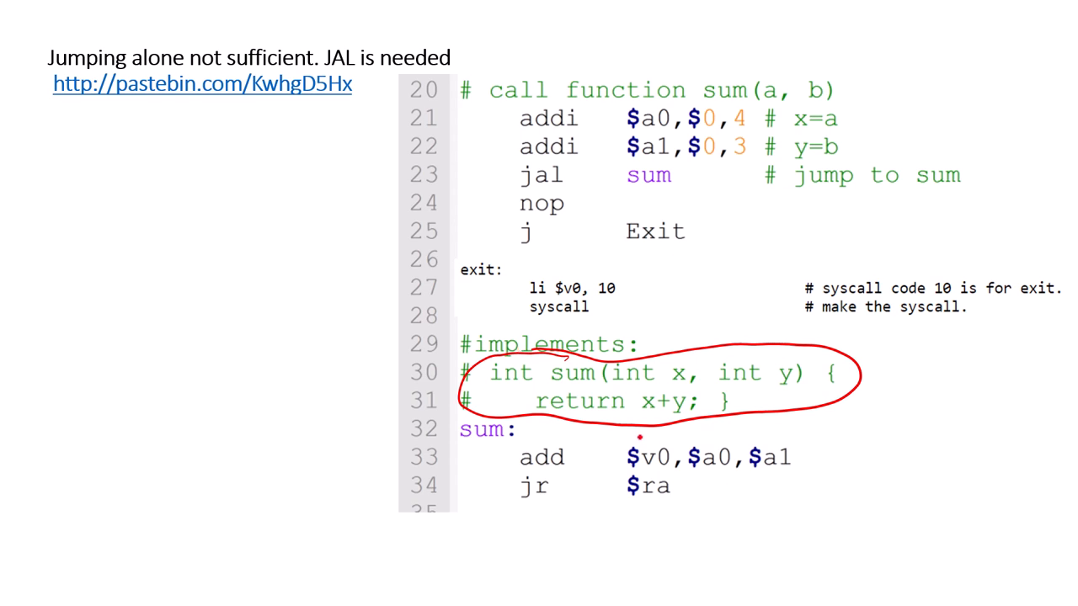
{"action": "left_click_drag", "start_coordinate": [458, 430], "coordinate": [586, 530]}
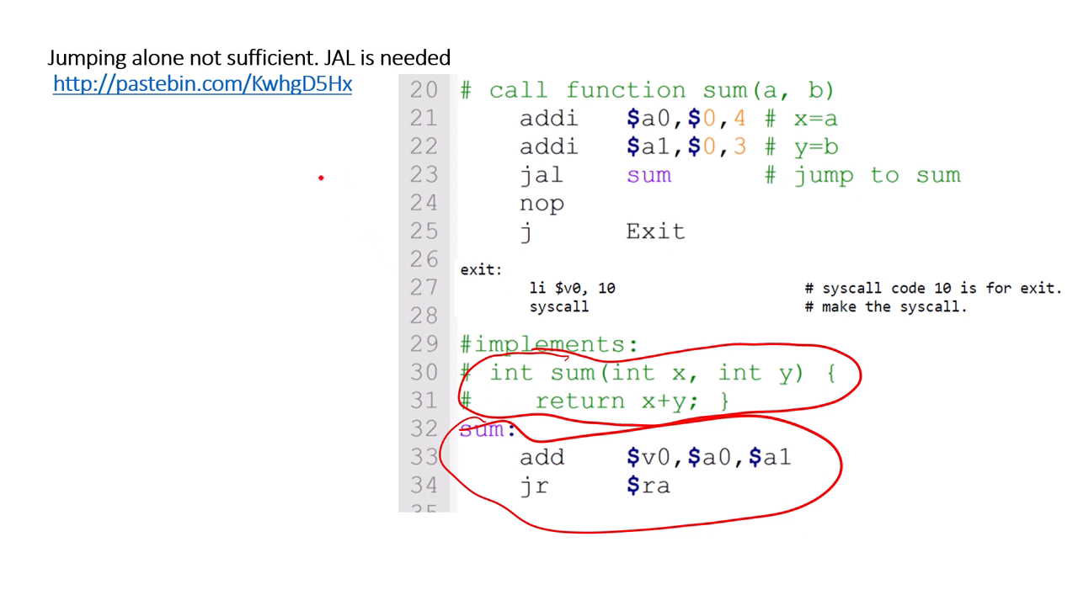
{"action": "mouse_move", "coordinate": [300, 179]}
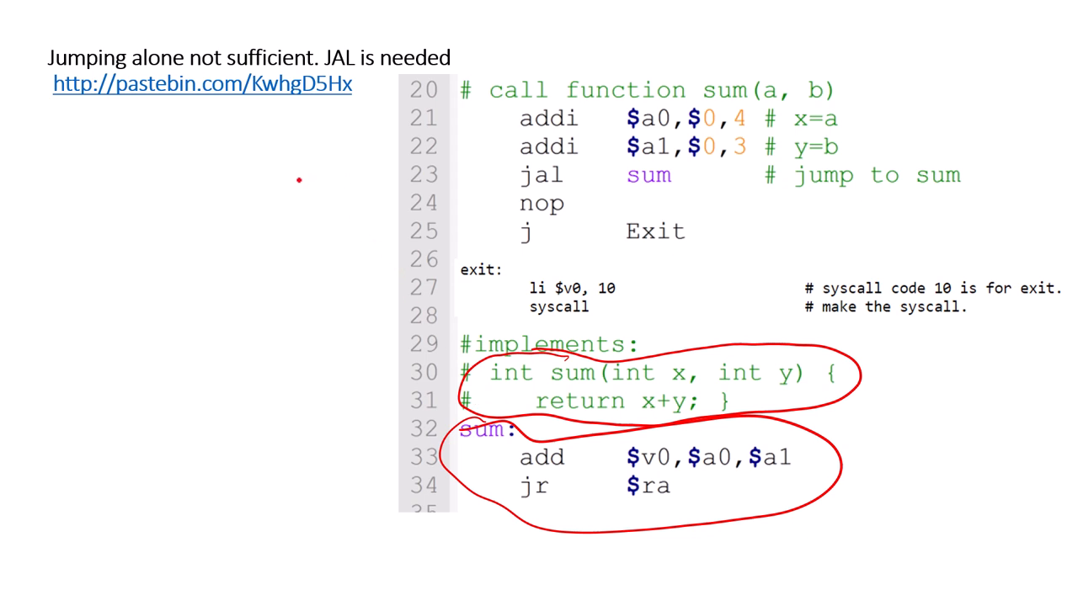
{"action": "mouse_move", "coordinate": [219, 164]}
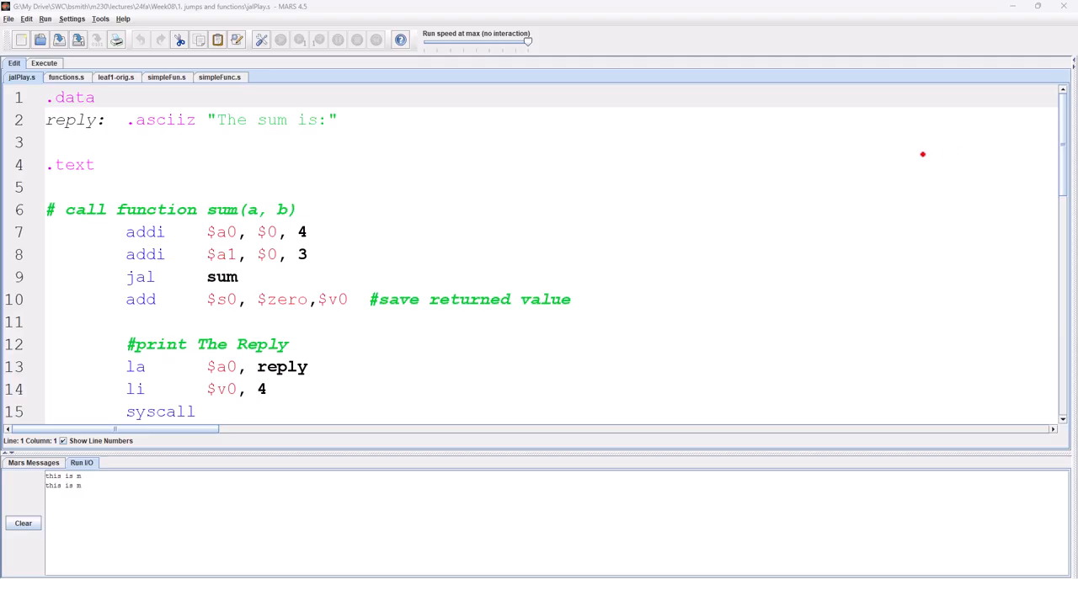
{"action": "mouse_move", "coordinate": [361, 269]}
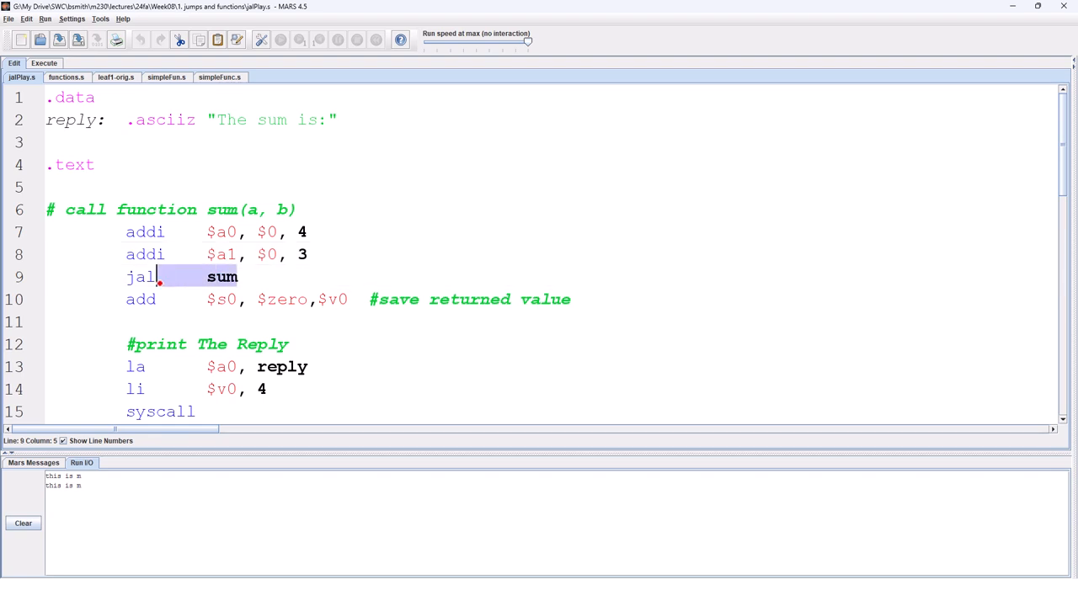
{"action": "left_click", "coordinate": [239, 300]}
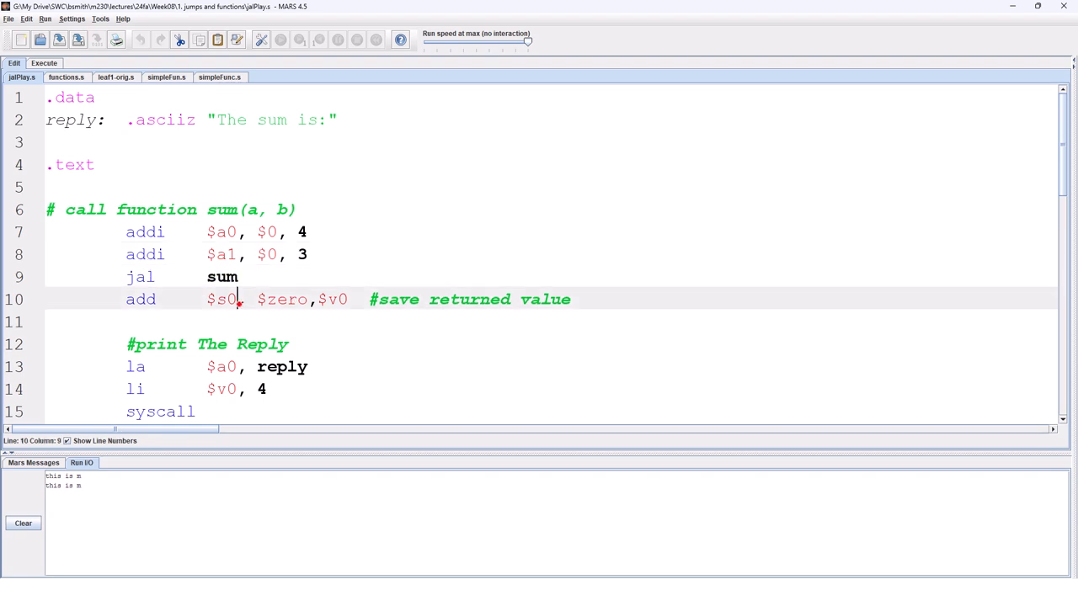
Step through the argument setup and the jal sum so $ra receives the return address
{"action": "scroll", "scroll_direction": "down", "scroll_amount": 3}
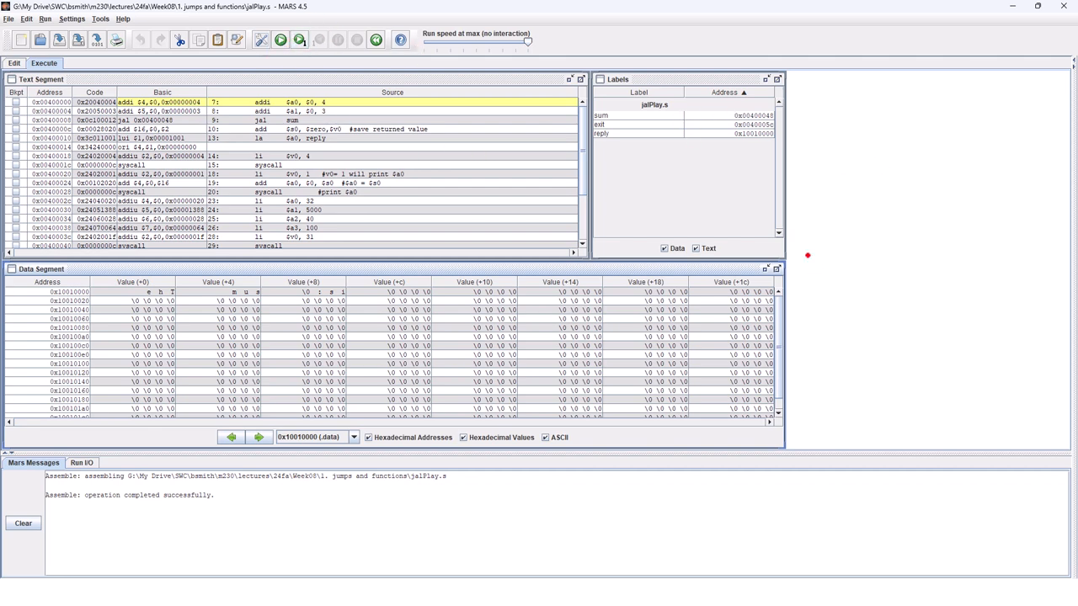
{"action": "mouse_move", "coordinate": [899, 145]}
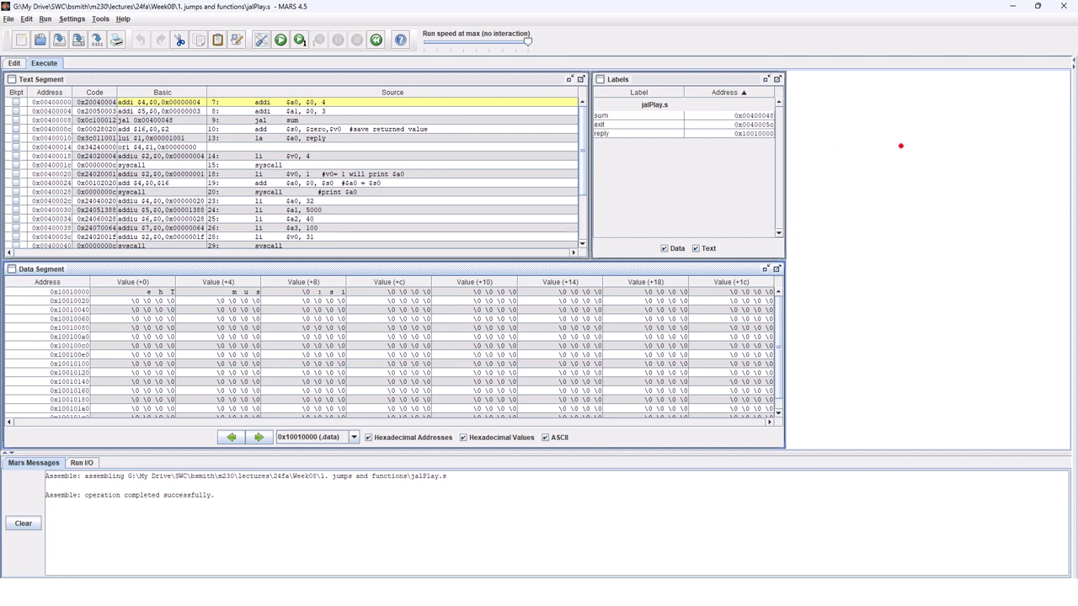
{"action": "left_click", "coordinate": [296, 44]}
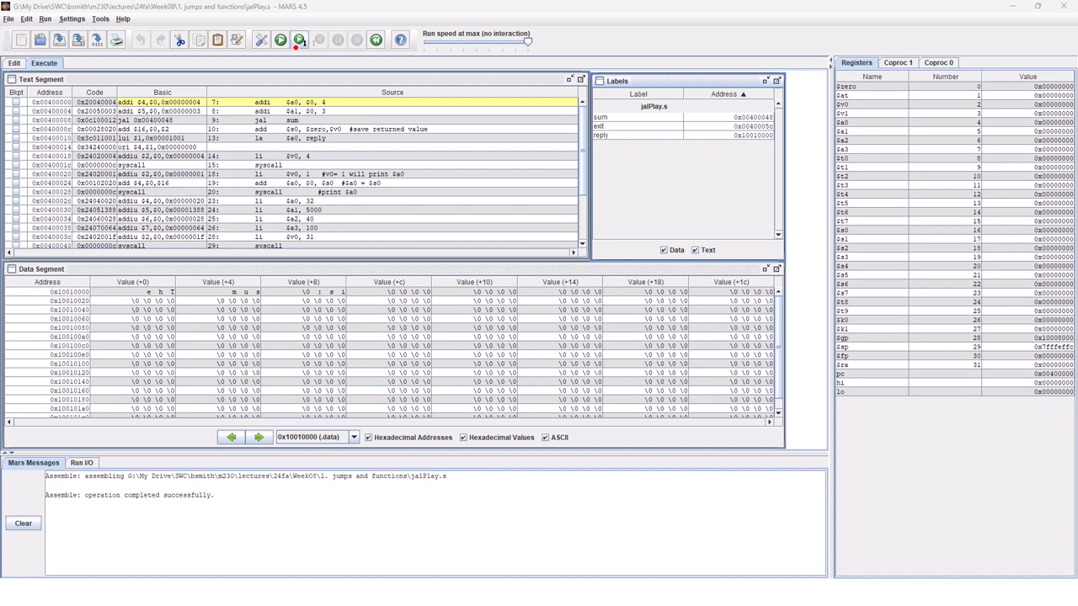
{"action": "left_click", "coordinate": [297, 44]}
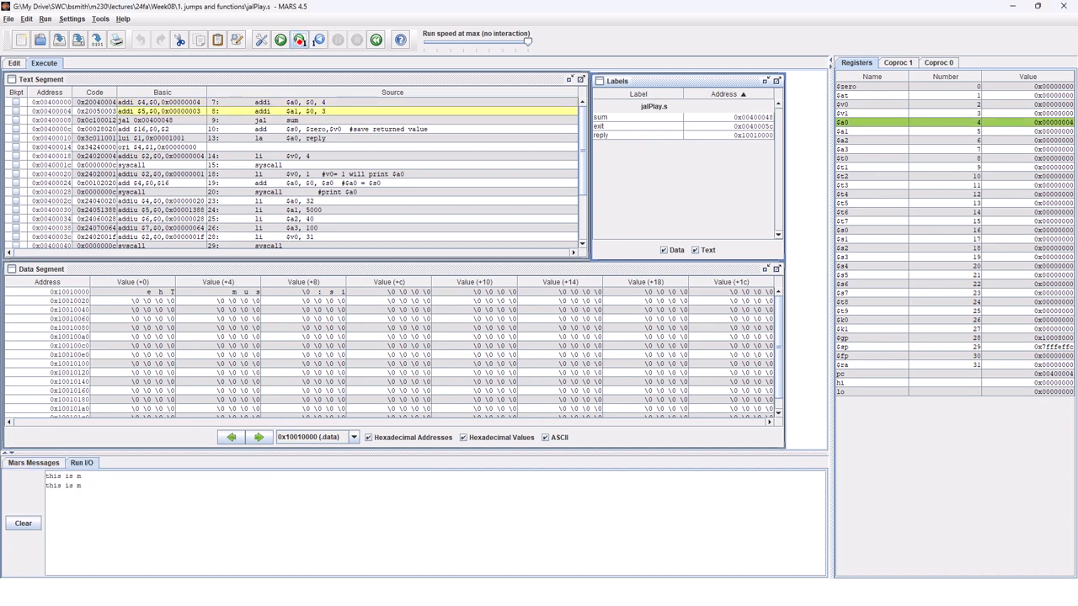
{"action": "left_click", "coordinate": [297, 44]}
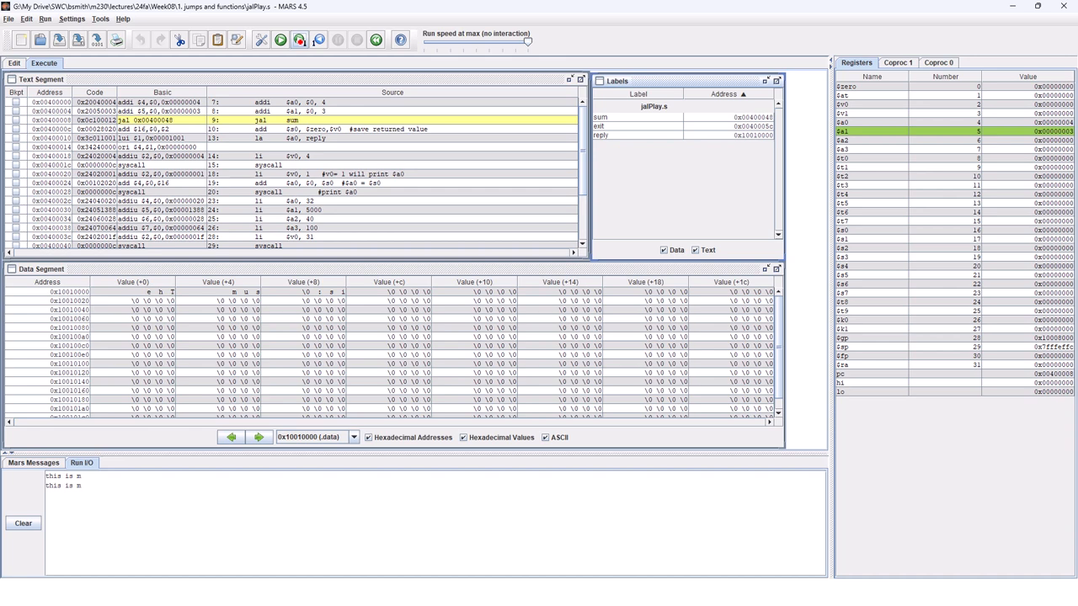
{"action": "left_click", "coordinate": [296, 44]}
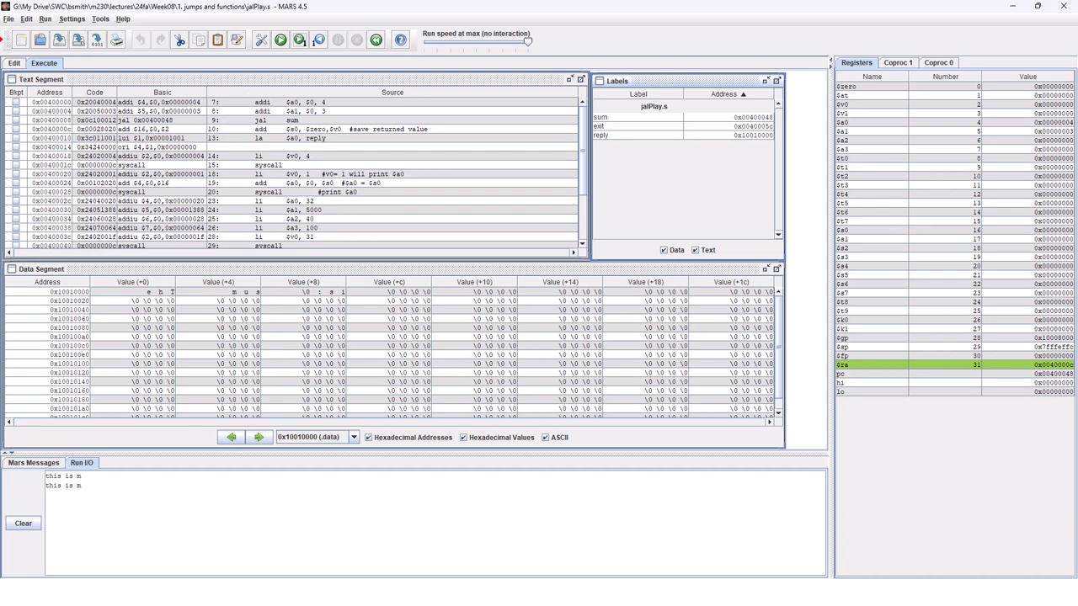
{"action": "left_click", "coordinate": [14, 64]}
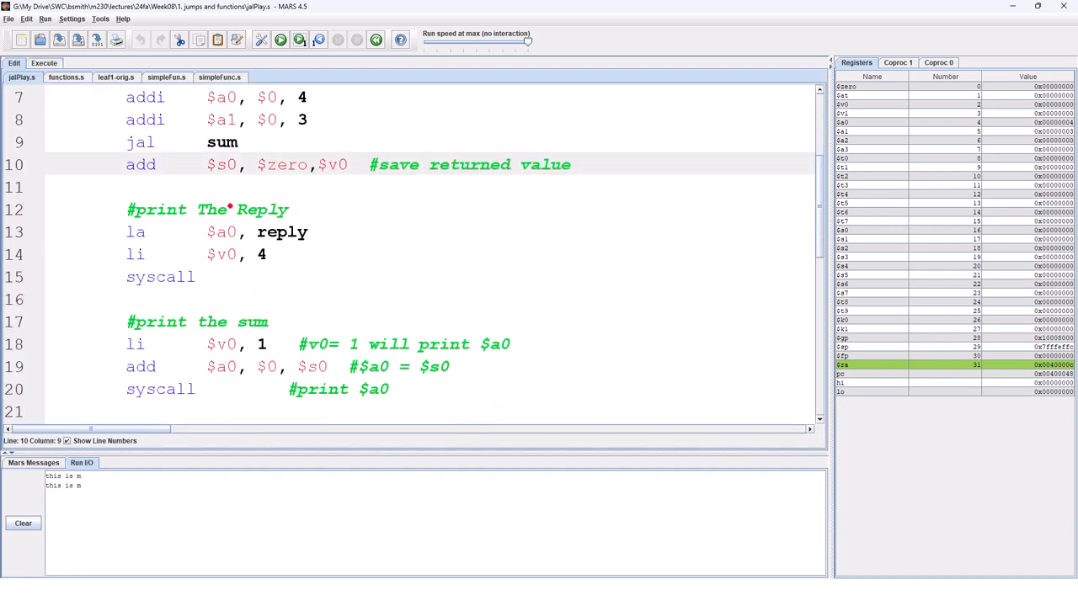
{"action": "scroll", "scroll_direction": "down", "scroll_amount": 3}
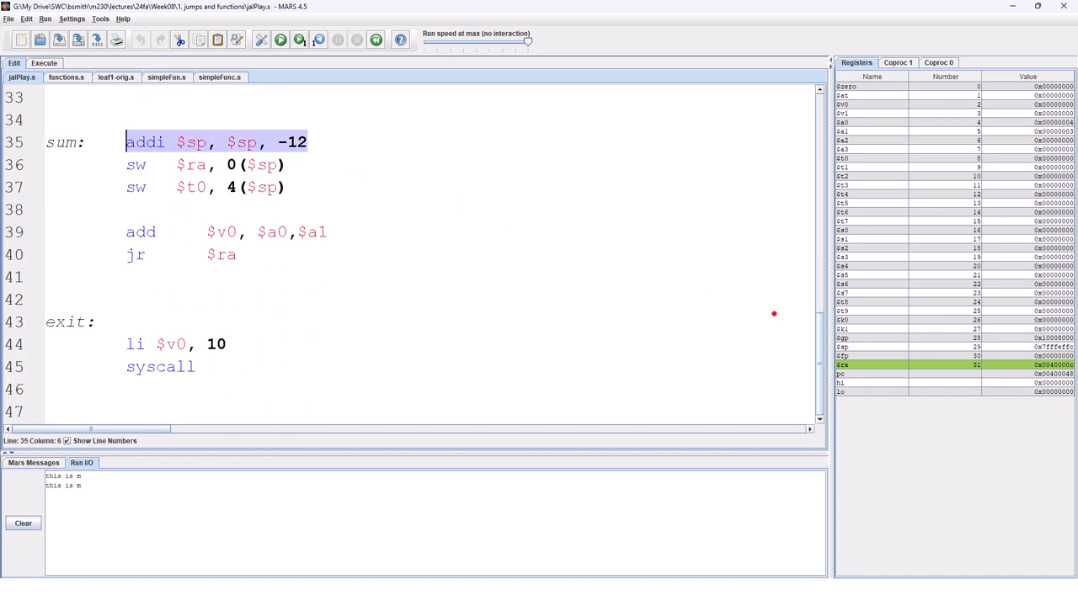
{"action": "mouse_move", "coordinate": [773, 332]}
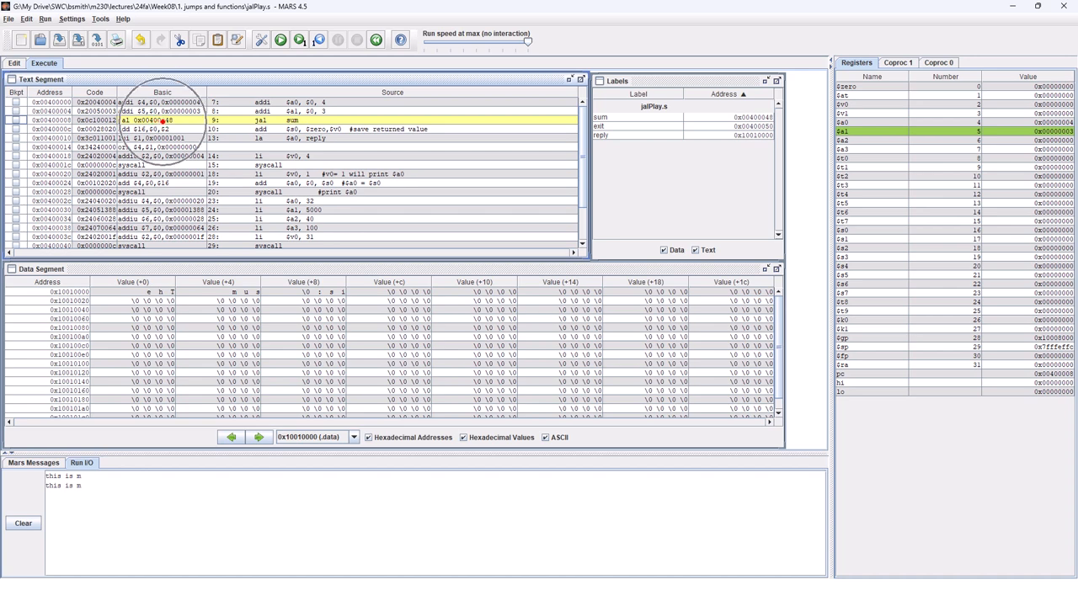
Step from the jal into the sum routine's add $v0,$a0,$a1 instruction
{"action": "left_click", "coordinate": [296, 43]}
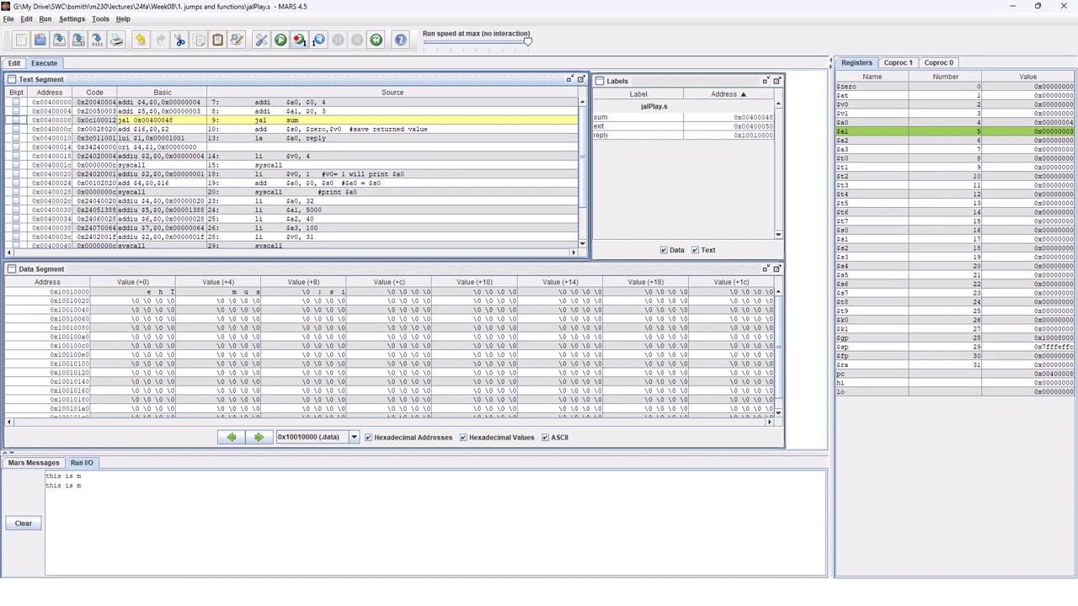
{"action": "left_click", "coordinate": [298, 42]}
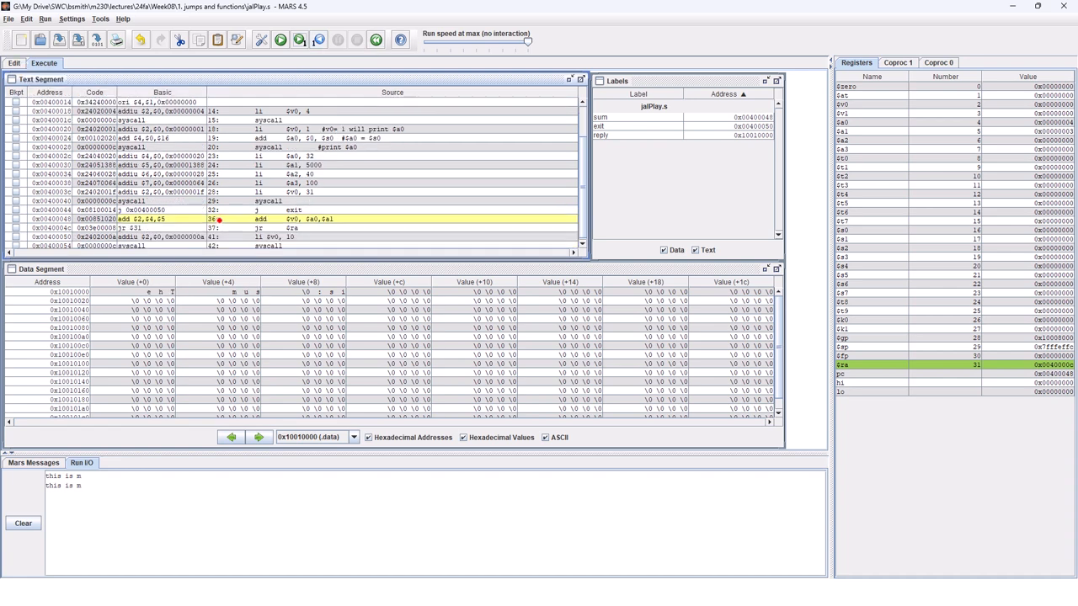
Reassemble the program and step again past jal sum into the routine with $ra set
{"action": "left_click", "coordinate": [11, 61]}
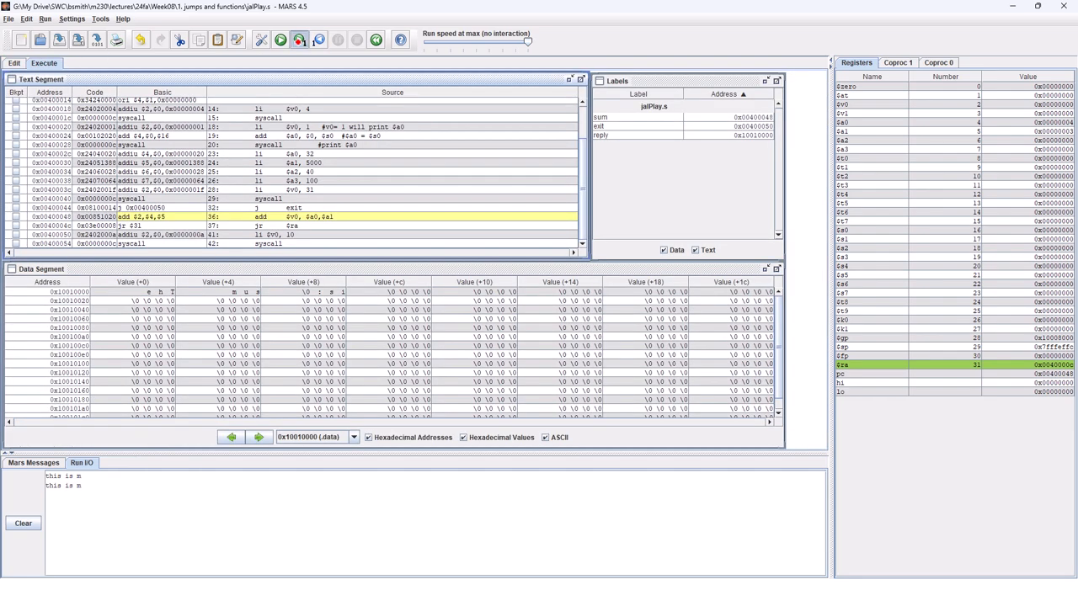
{"action": "left_click", "coordinate": [297, 42]}
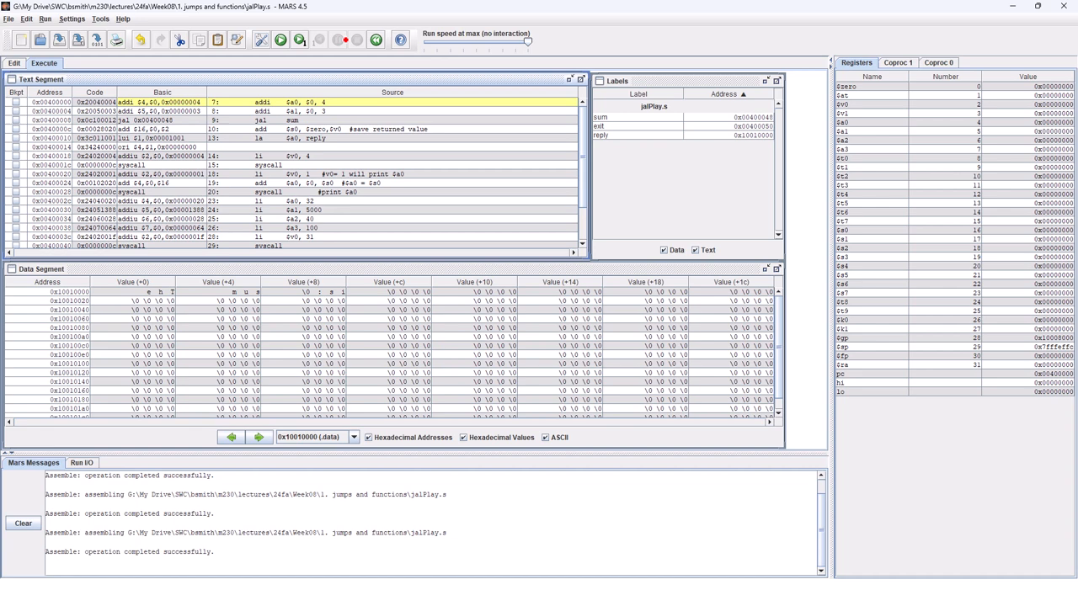
{"action": "left_click", "coordinate": [296, 42]}
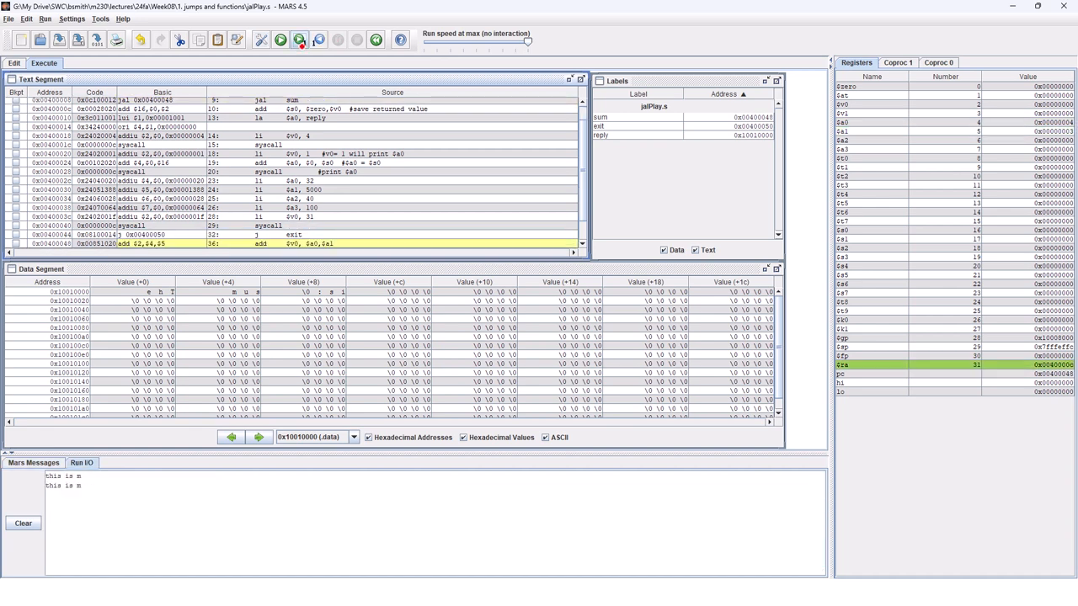